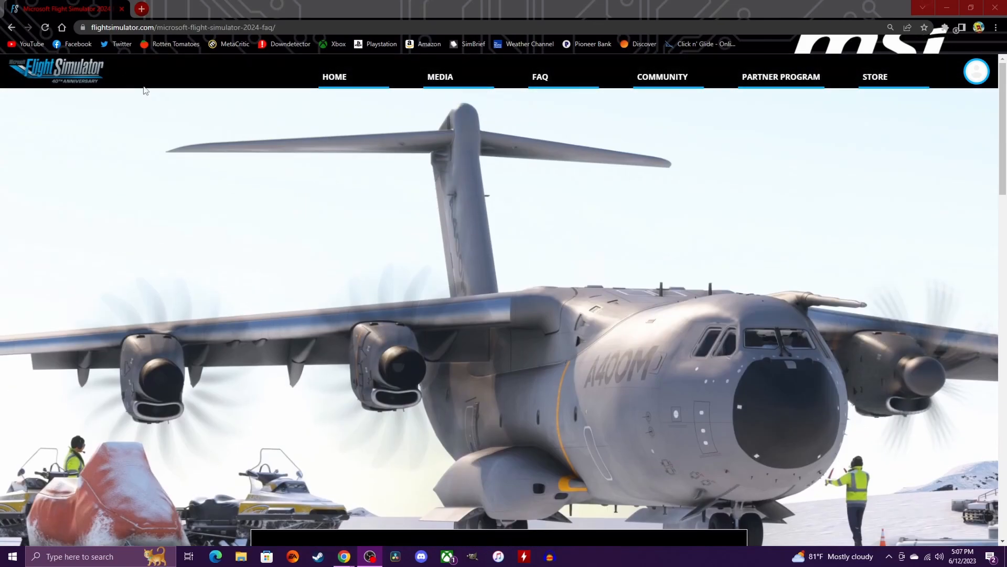
{"action": "scroll", "scroll_direction": "down", "scroll_amount": 3}
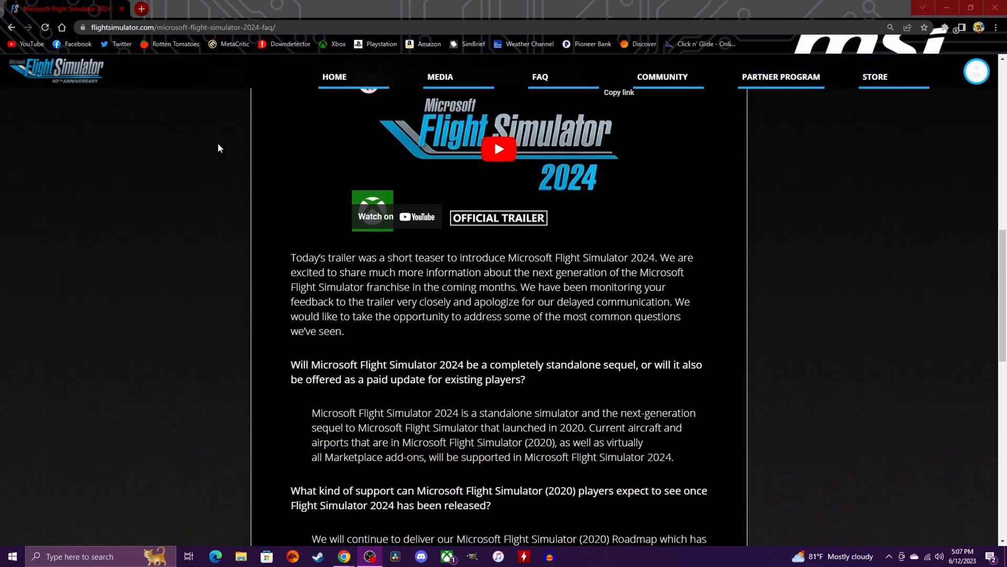
{"action": "scroll", "scroll_direction": "down", "scroll_amount": 3}
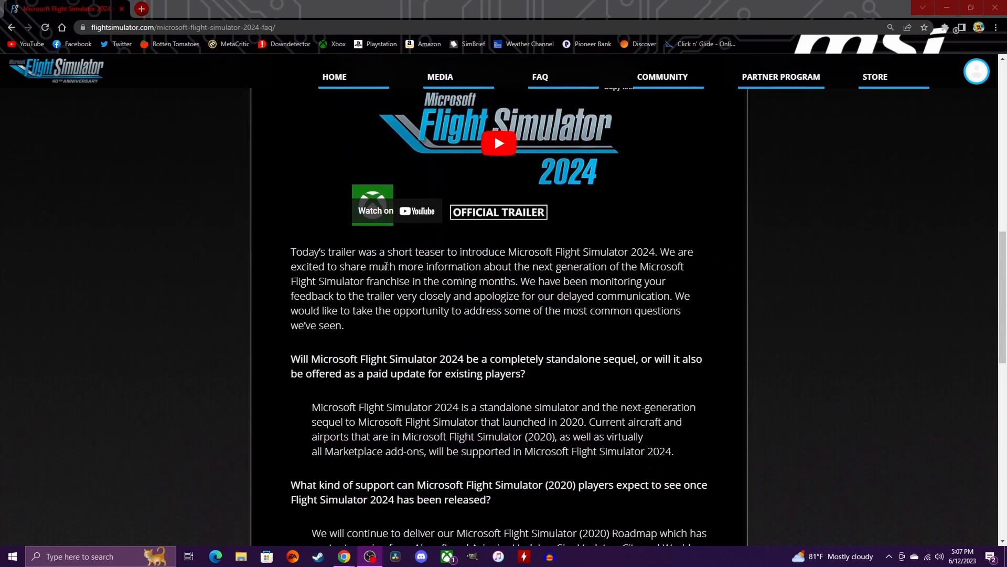
{"action": "mouse_move", "coordinate": [585, 274]}
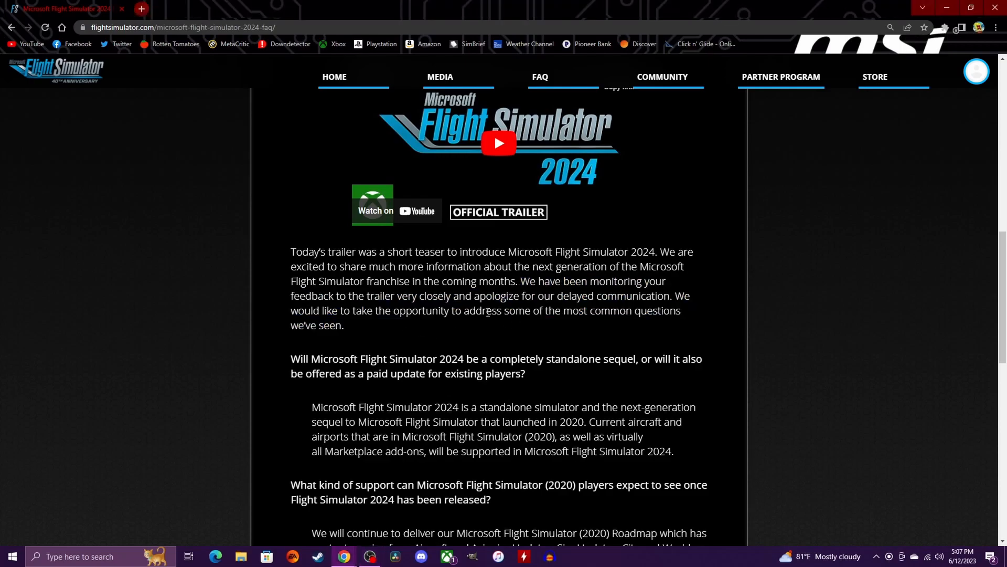
{"action": "mouse_move", "coordinate": [430, 317]}
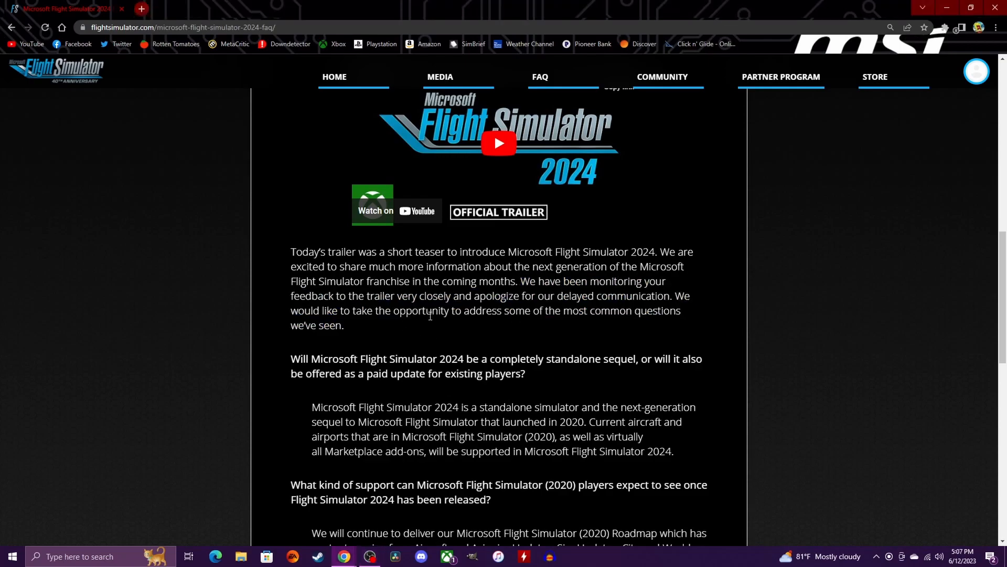
{"action": "mouse_move", "coordinate": [559, 309]}
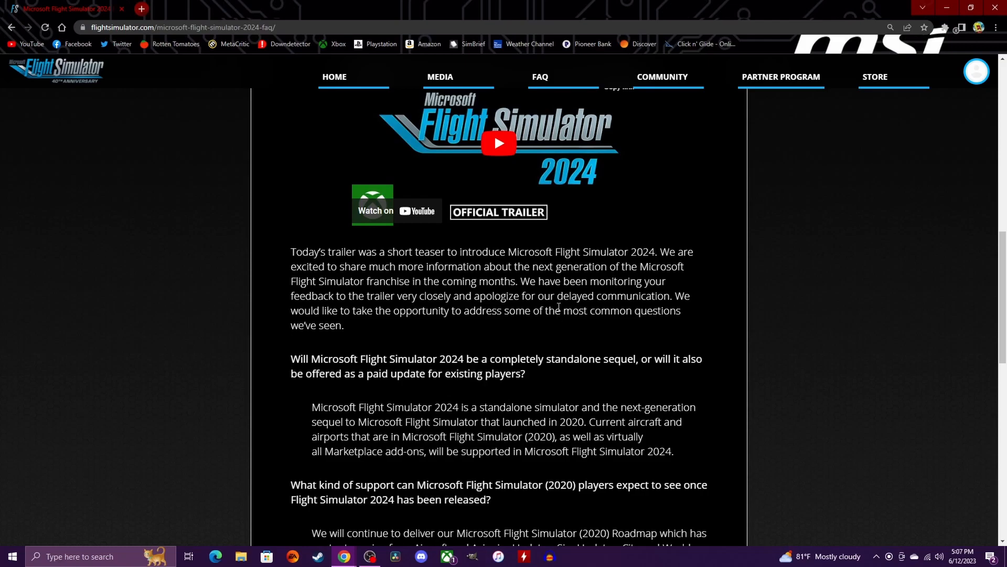
{"action": "mouse_move", "coordinate": [681, 310]}
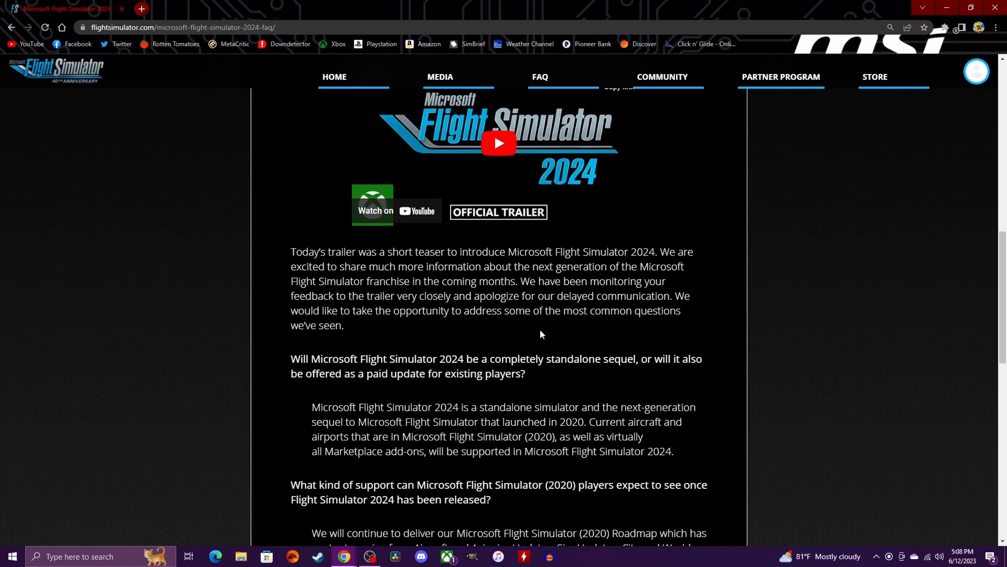
{"action": "mouse_move", "coordinate": [496, 336]}
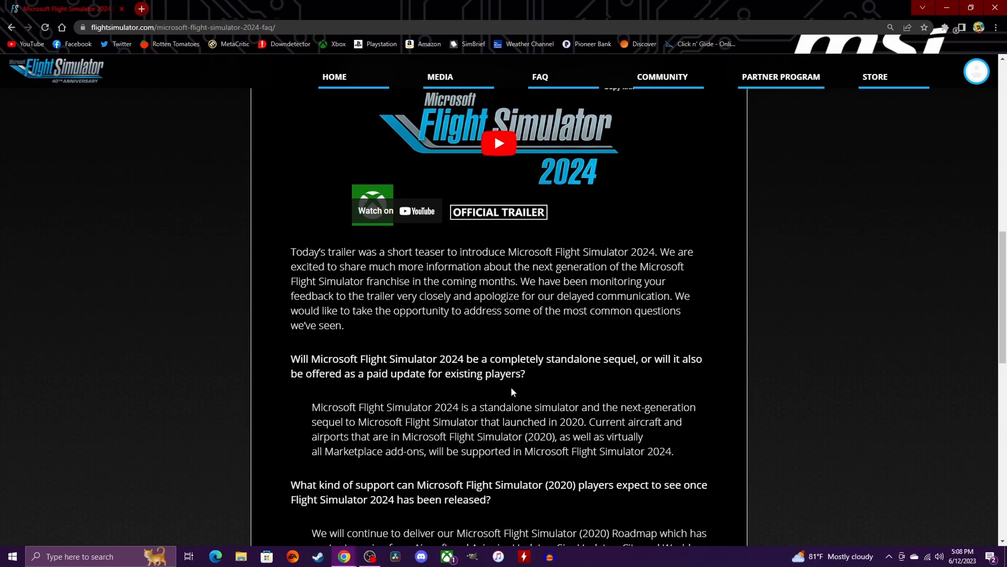
{"action": "mouse_move", "coordinate": [401, 426]}
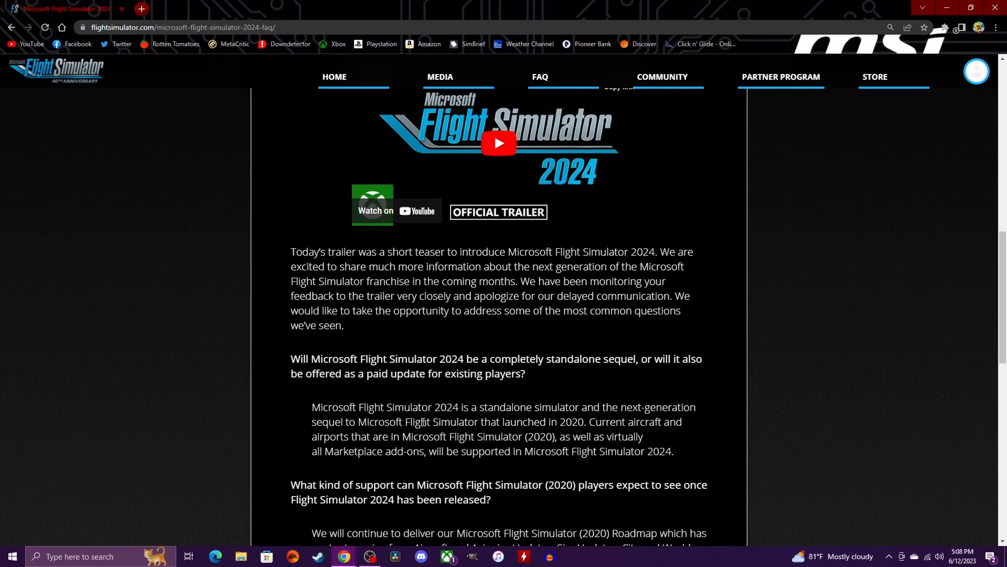
{"action": "mouse_move", "coordinate": [701, 432]}
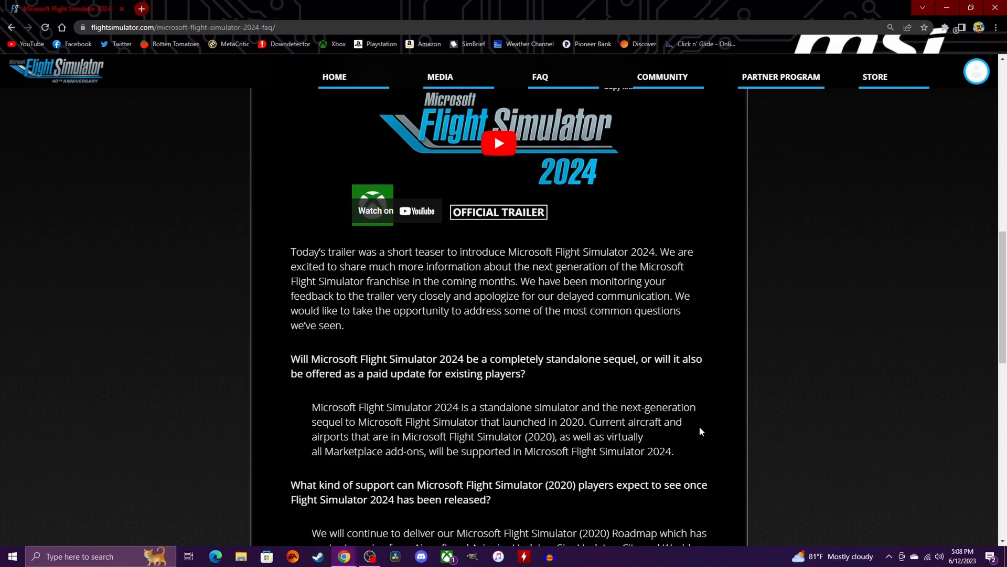
{"action": "mouse_move", "coordinate": [466, 455]}
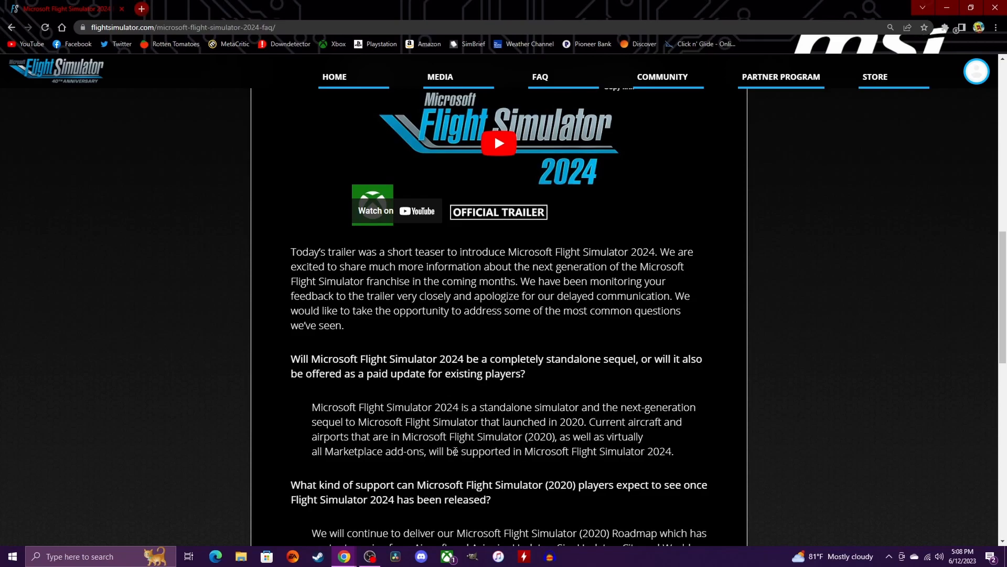
{"action": "mouse_move", "coordinate": [566, 449]}
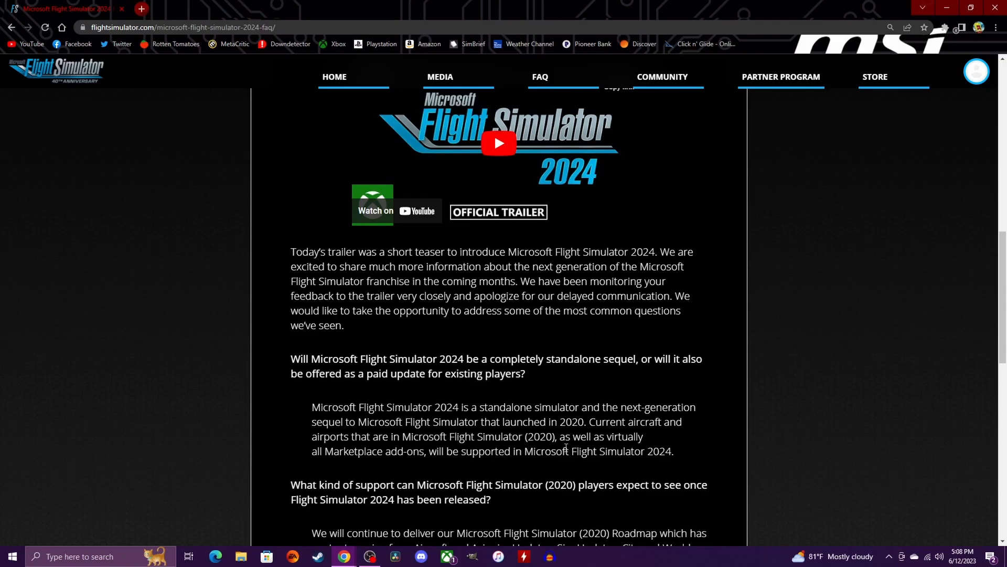
{"action": "mouse_move", "coordinate": [443, 458]}
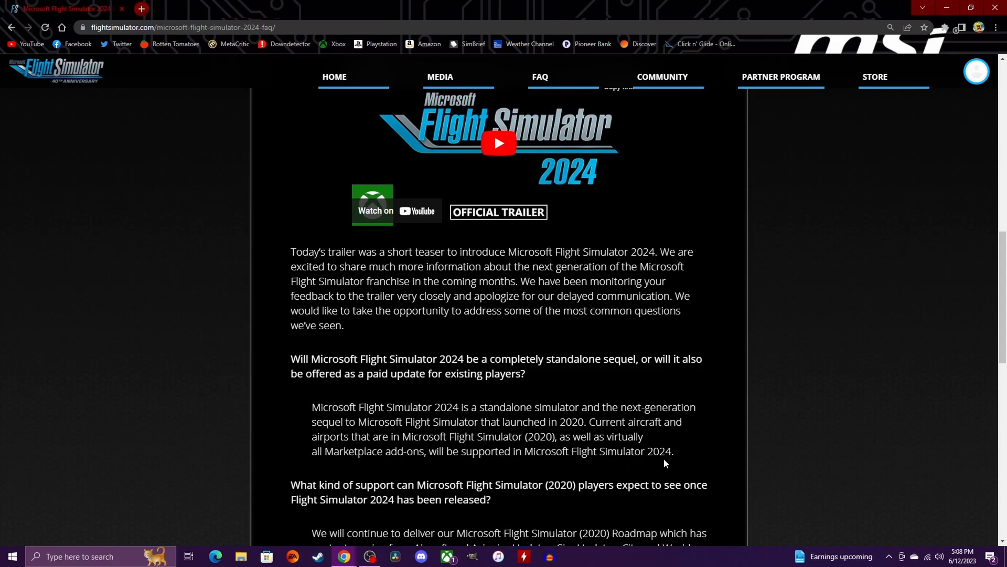
{"action": "mouse_move", "coordinate": [648, 446]}
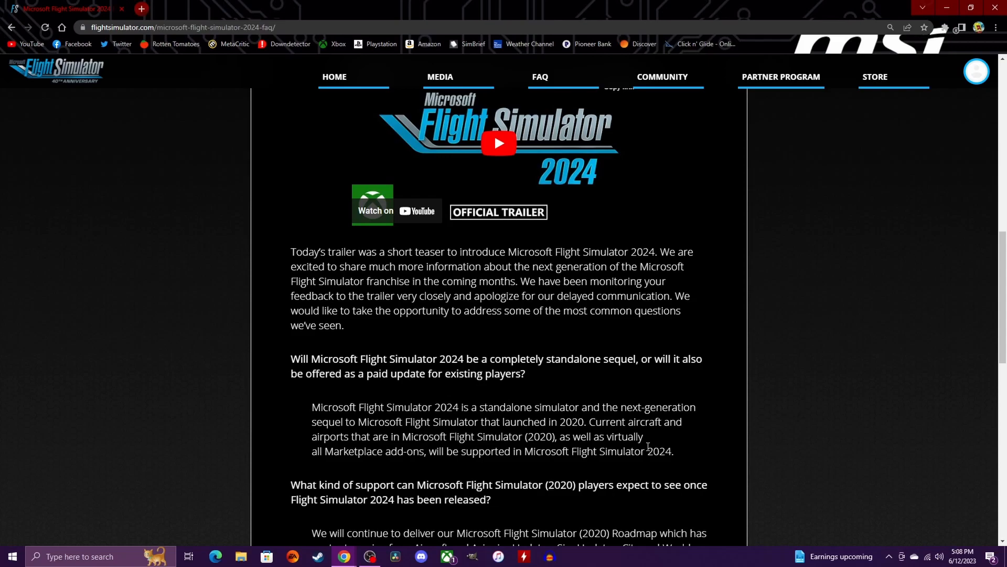
{"action": "scroll", "scroll_direction": "down", "scroll_amount": 3}
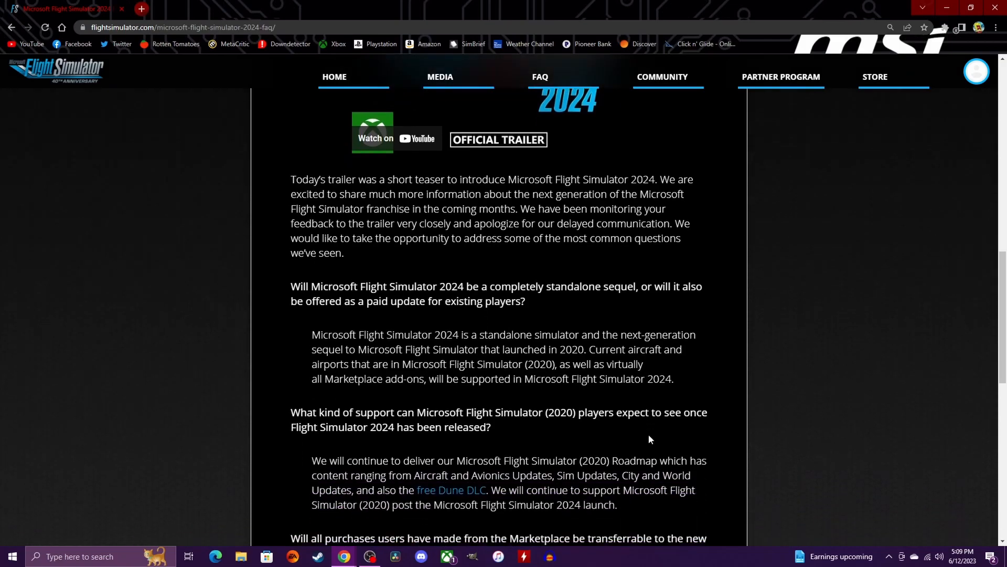
{"action": "scroll", "scroll_direction": "down", "scroll_amount": 3}
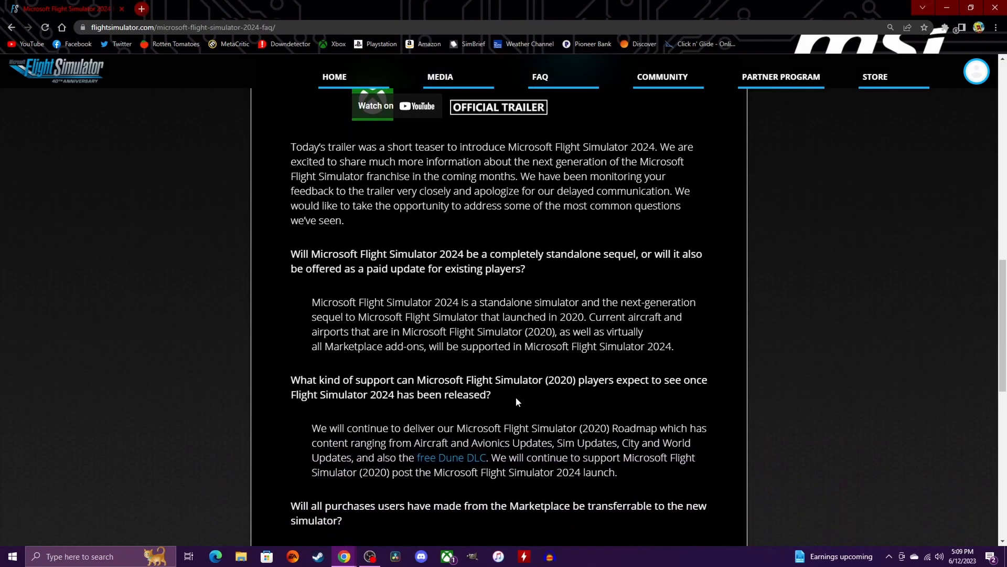
{"action": "mouse_move", "coordinate": [613, 384]}
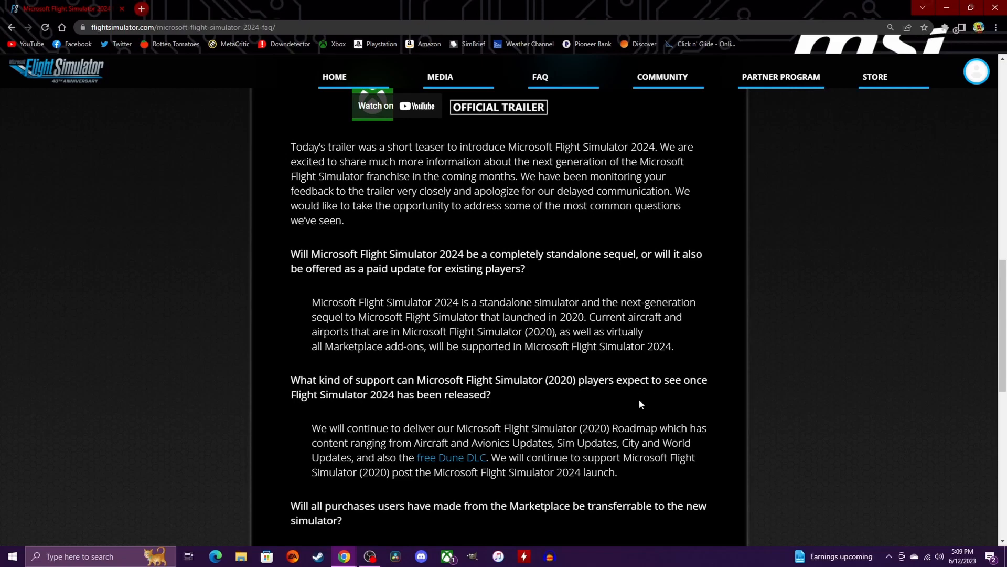
{"action": "mouse_move", "coordinate": [330, 457]}
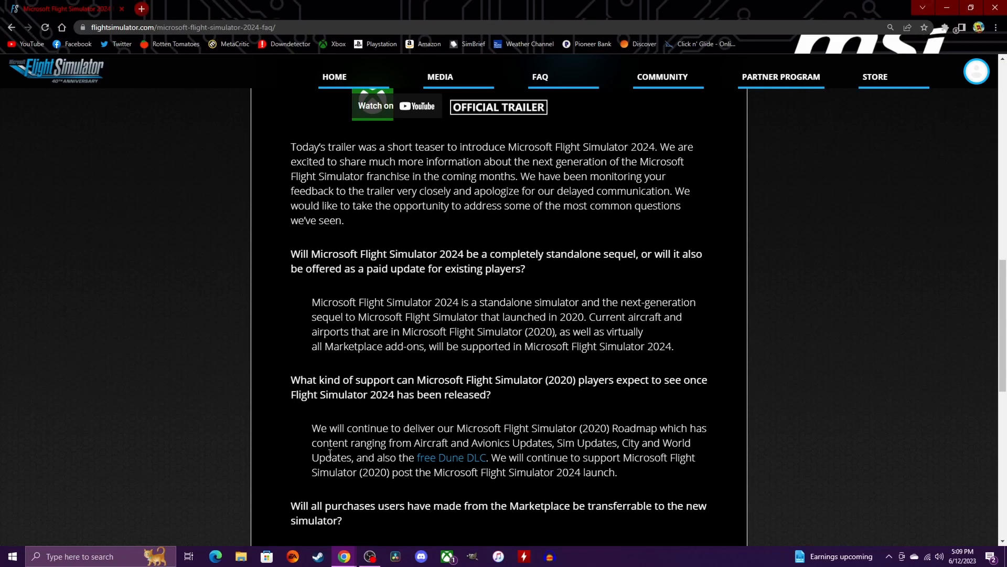
{"action": "mouse_move", "coordinate": [554, 442]}
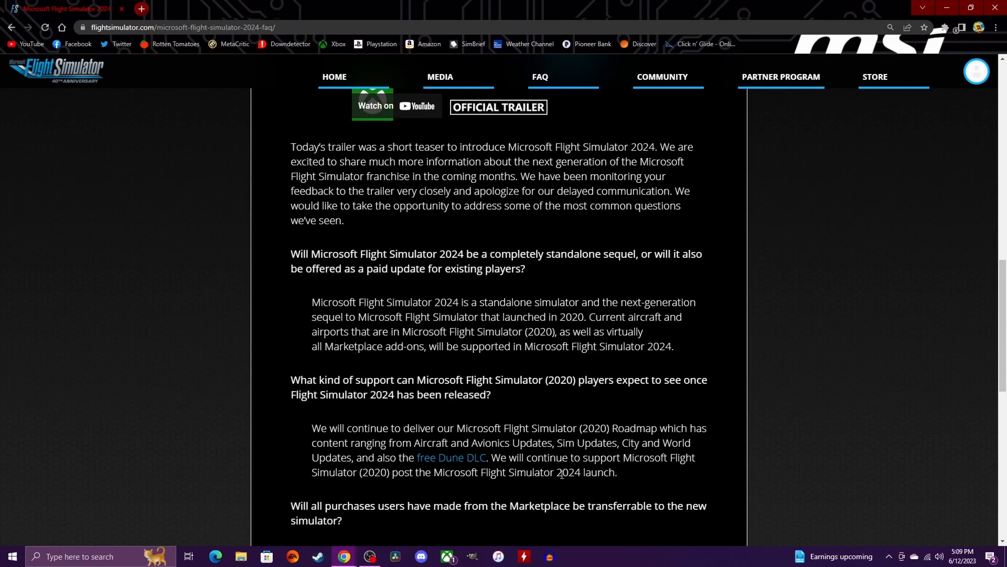
{"action": "mouse_move", "coordinate": [488, 439]}
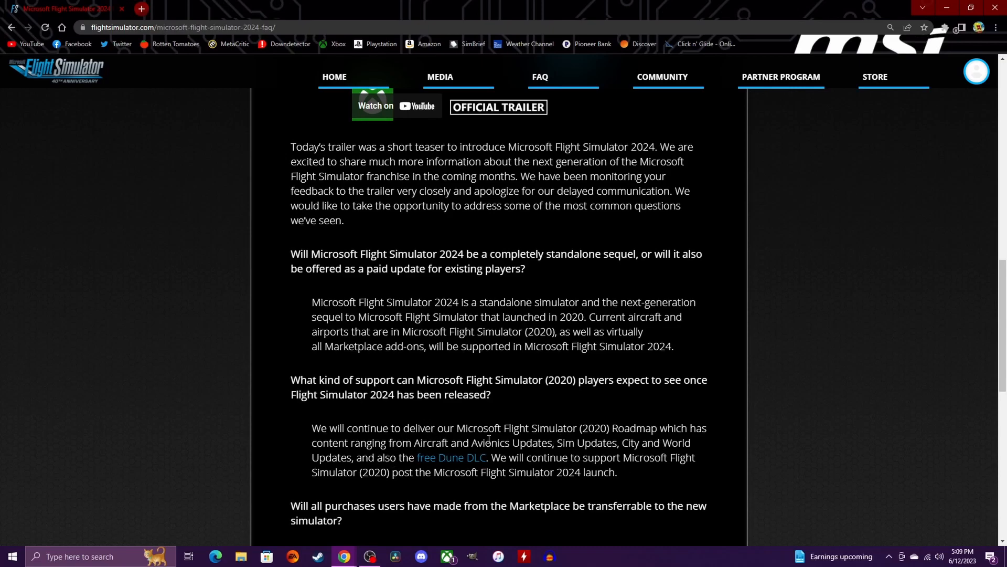
{"action": "mouse_move", "coordinate": [623, 424]}
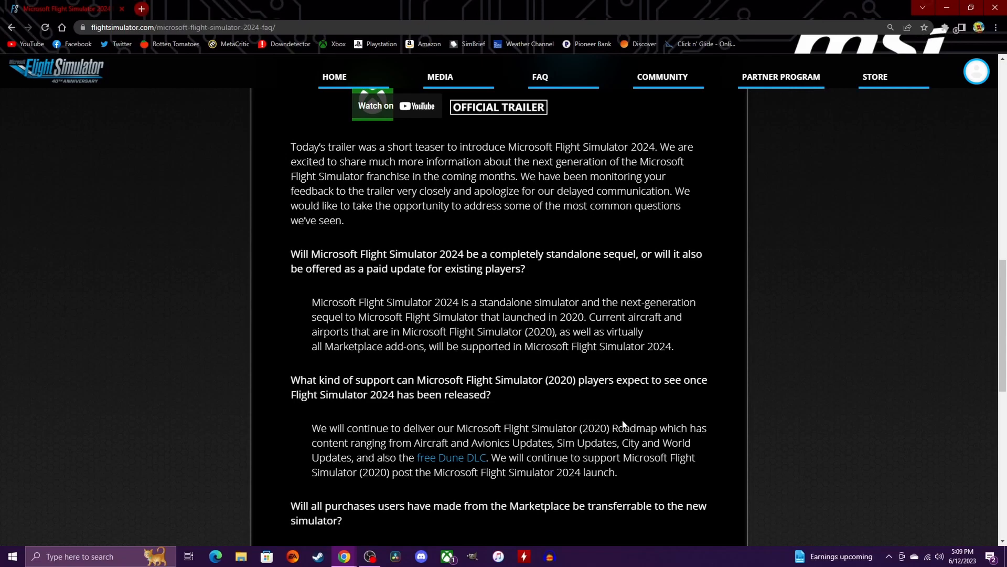
{"action": "mouse_move", "coordinate": [449, 419]}
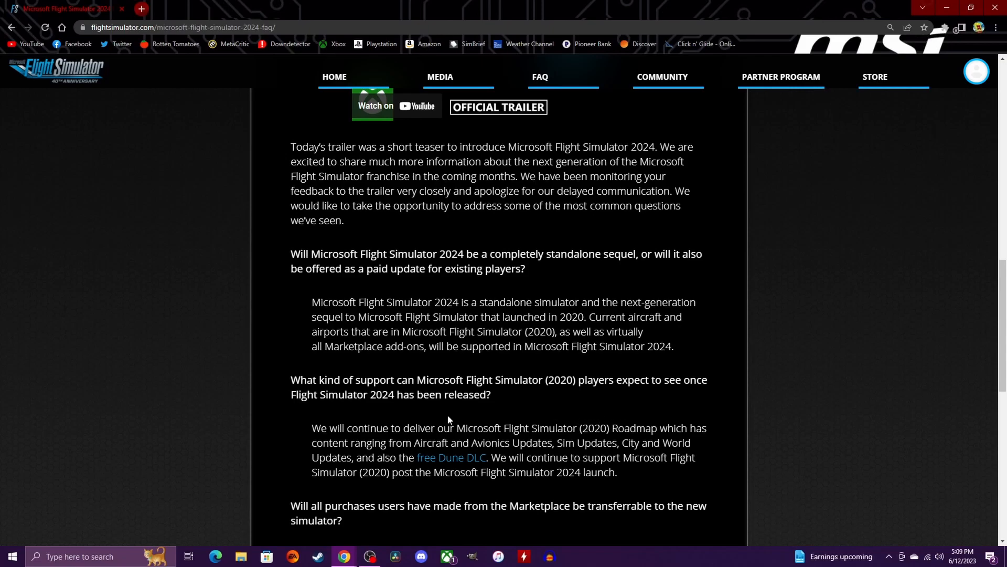
{"action": "mouse_move", "coordinate": [555, 492]}
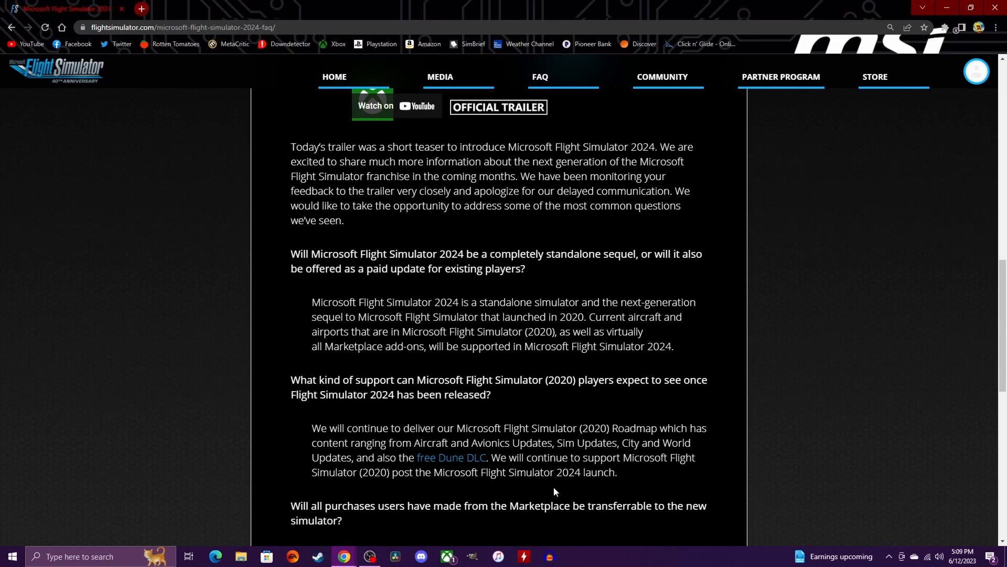
{"action": "mouse_move", "coordinate": [551, 492]}
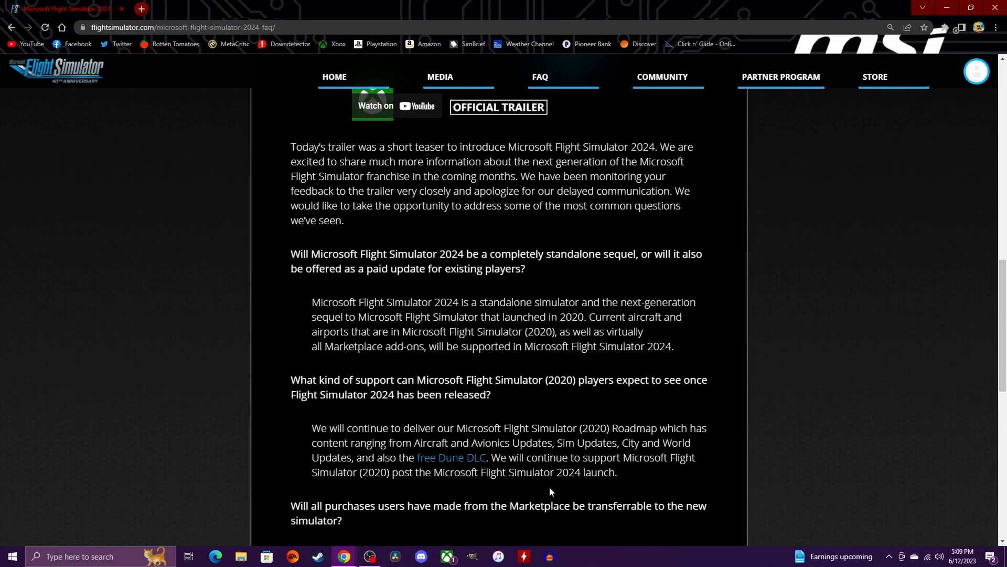
{"action": "mouse_move", "coordinate": [589, 431]}
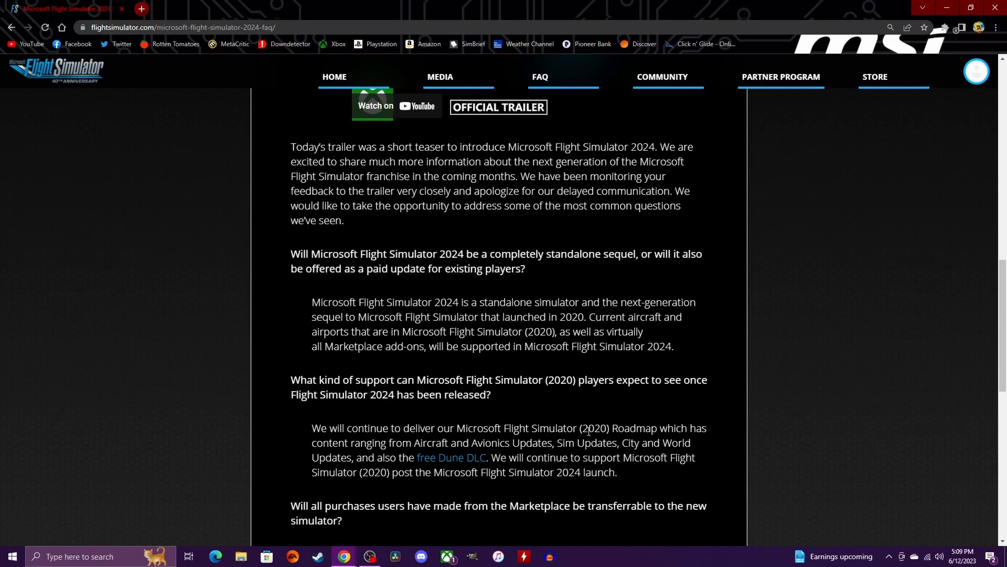
{"action": "scroll", "scroll_direction": "down", "scroll_amount": 3}
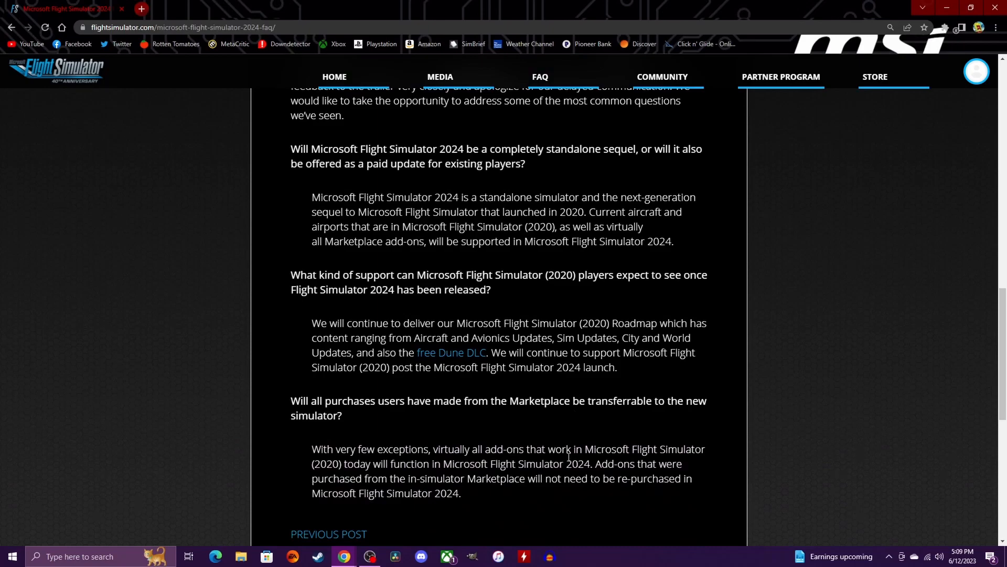
{"action": "mouse_move", "coordinate": [281, 428]}
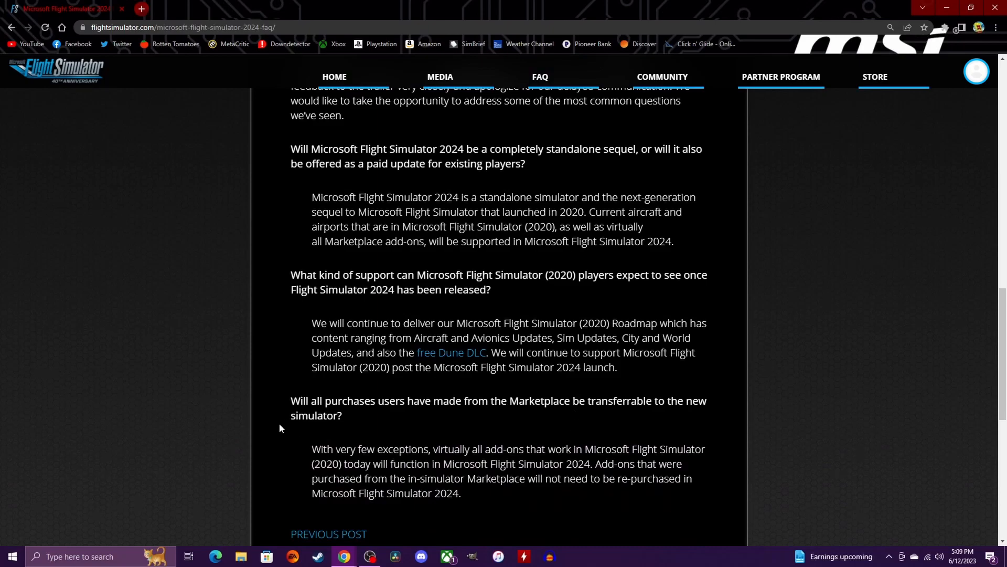
{"action": "mouse_move", "coordinate": [409, 406]}
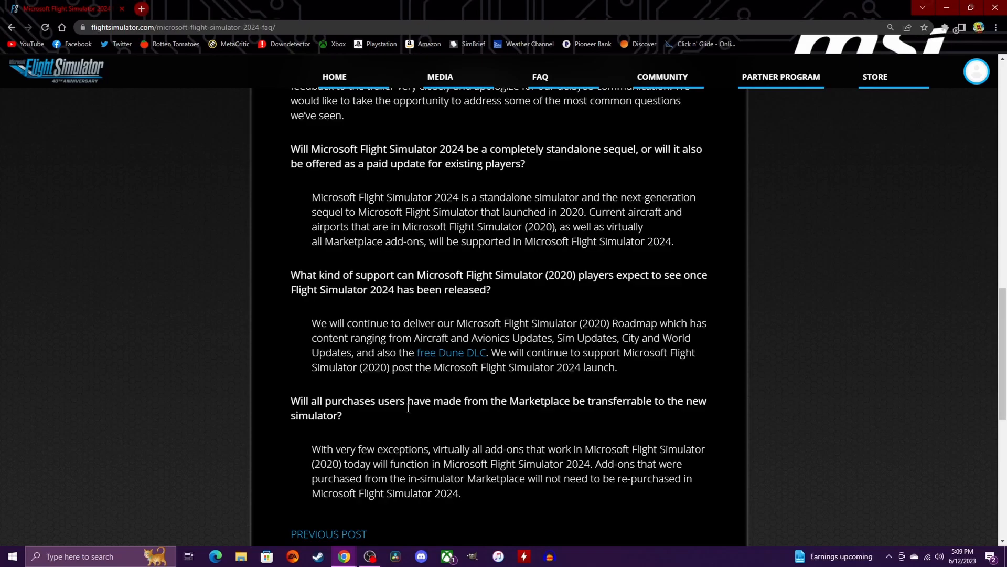
{"action": "mouse_move", "coordinate": [556, 415]}
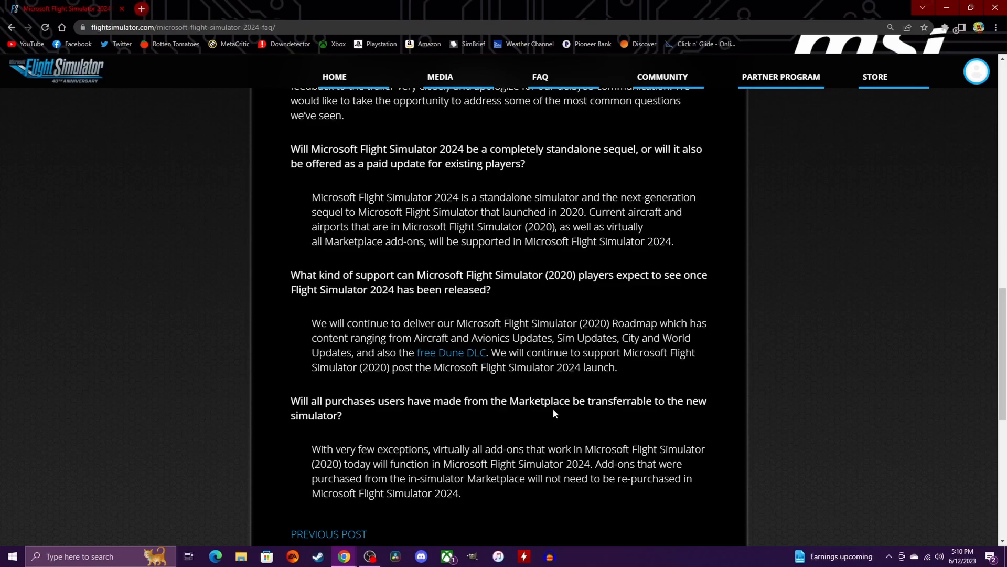
{"action": "mouse_move", "coordinate": [575, 373]}
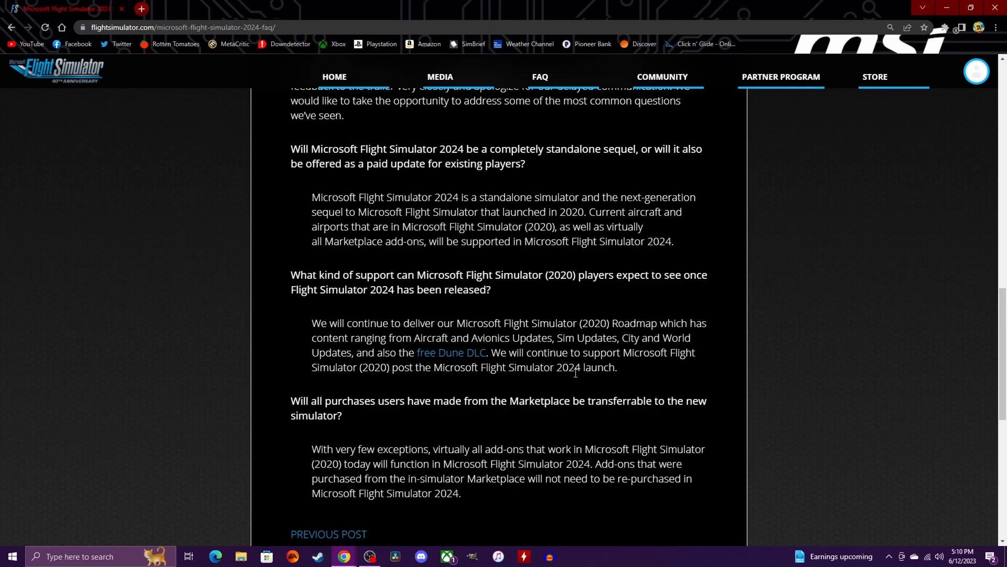
{"action": "mouse_move", "coordinate": [316, 415]}
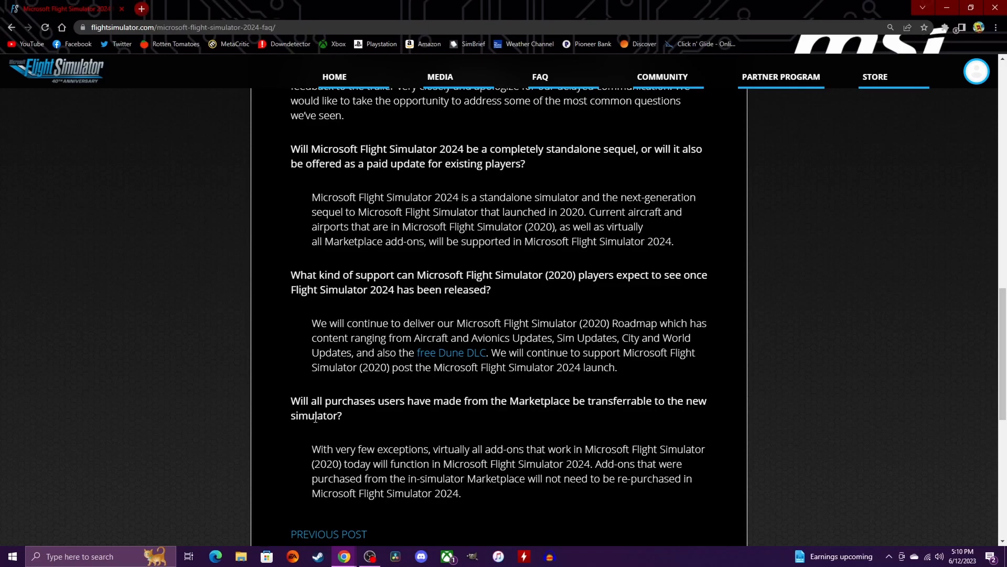
{"action": "mouse_move", "coordinate": [447, 460]}
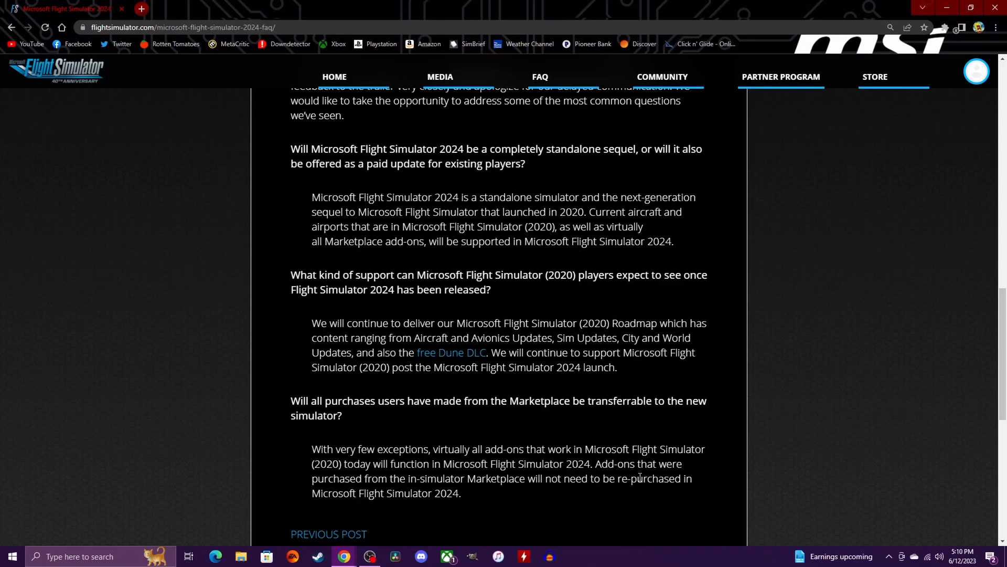
{"action": "mouse_move", "coordinate": [532, 496]}
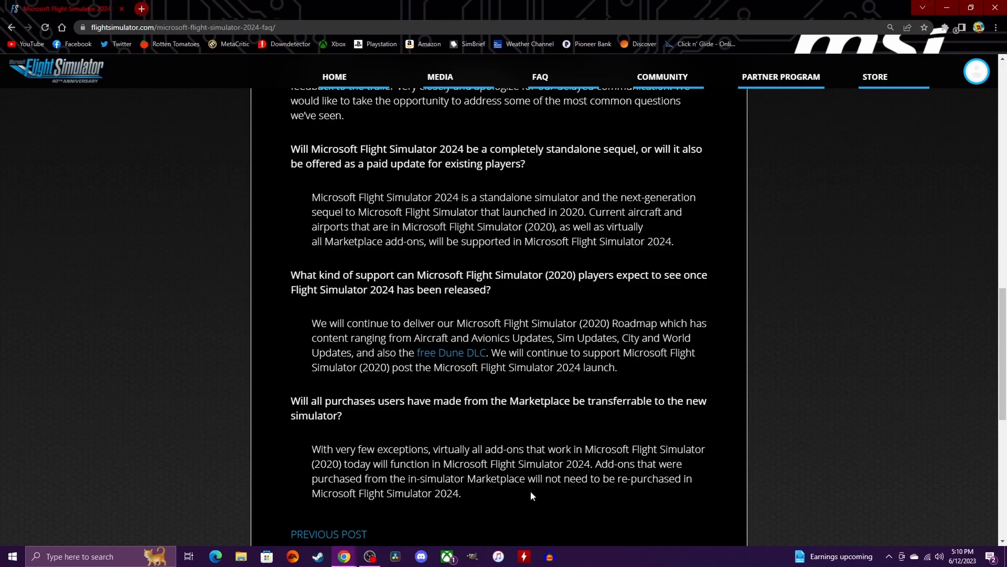
{"action": "mouse_move", "coordinate": [620, 492]}
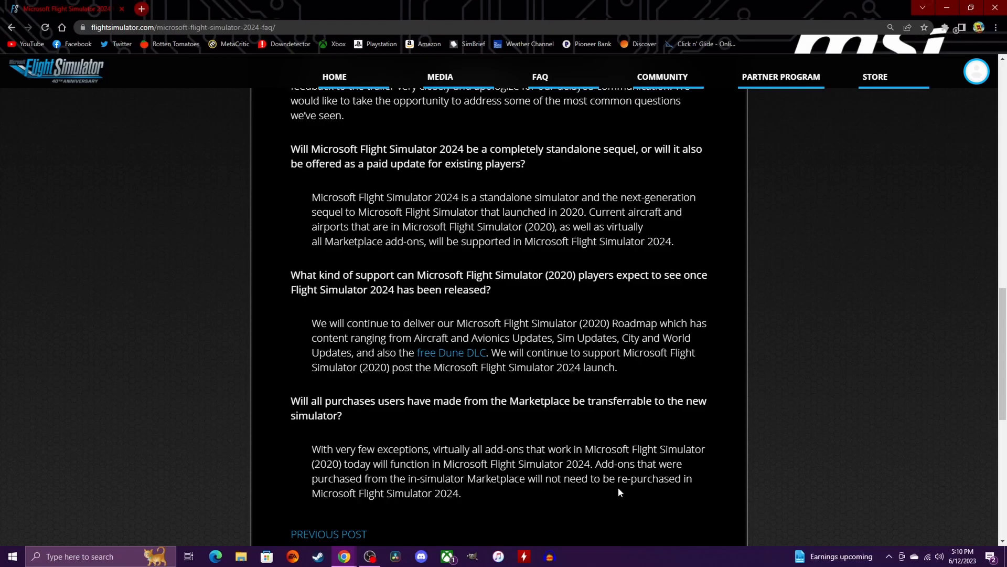
{"action": "mouse_move", "coordinate": [491, 520]}
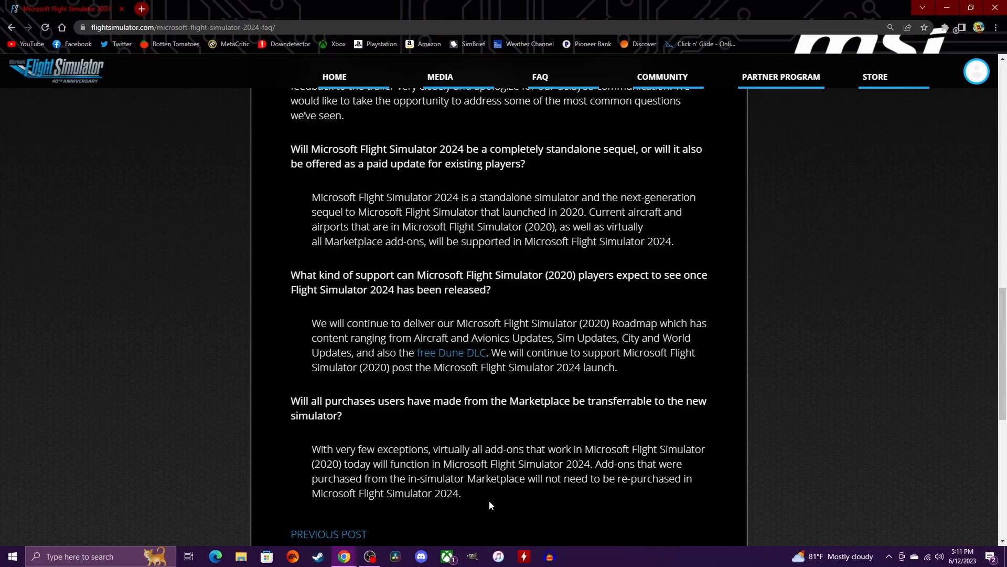
{"action": "mouse_move", "coordinate": [519, 507]}
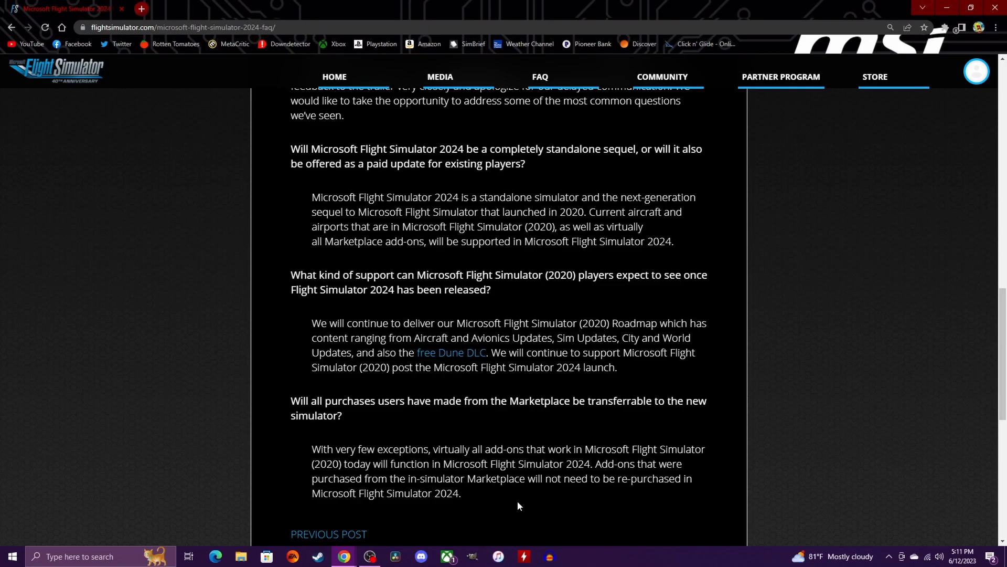
{"action": "scroll", "scroll_direction": "up", "scroll_amount": 3}
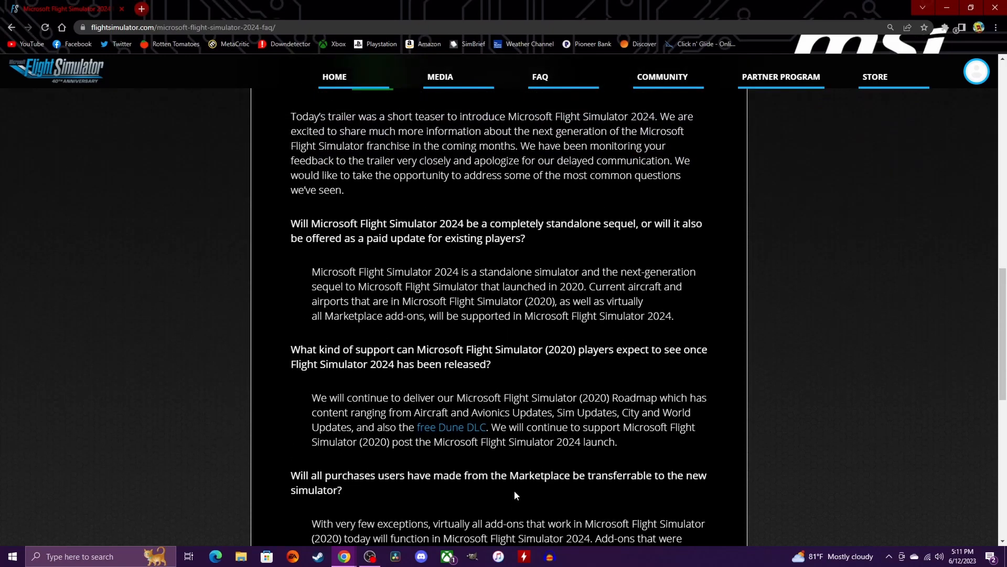
{"action": "scroll", "scroll_direction": "up", "scroll_amount": 3}
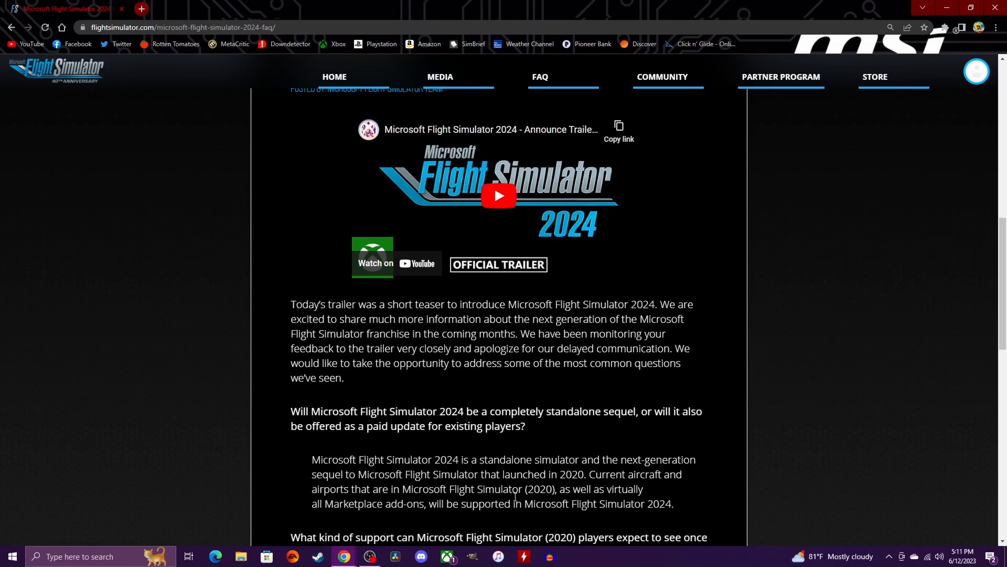
{"action": "scroll", "scroll_direction": "down", "scroll_amount": 3}
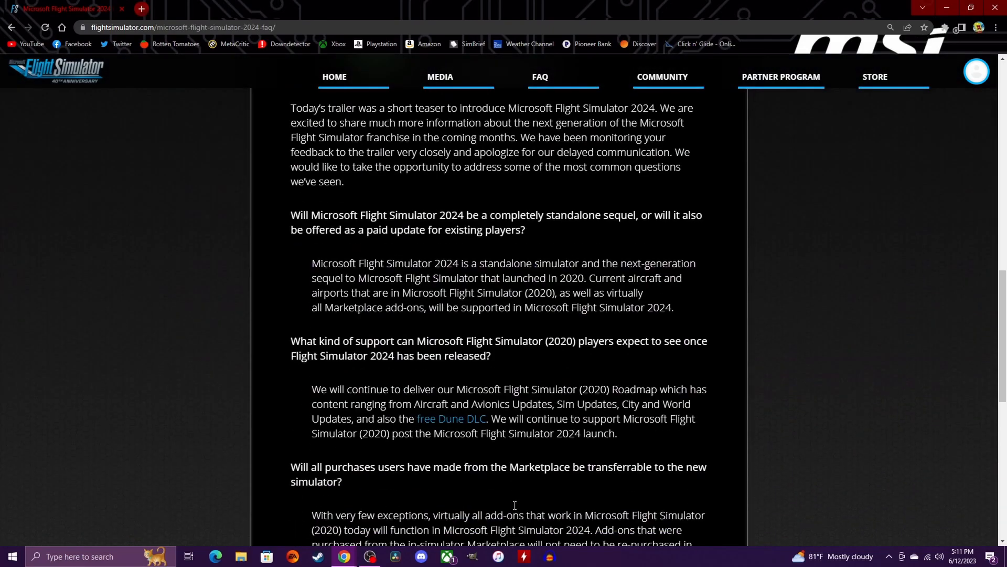
{"action": "scroll", "scroll_direction": "down", "scroll_amount": 3}
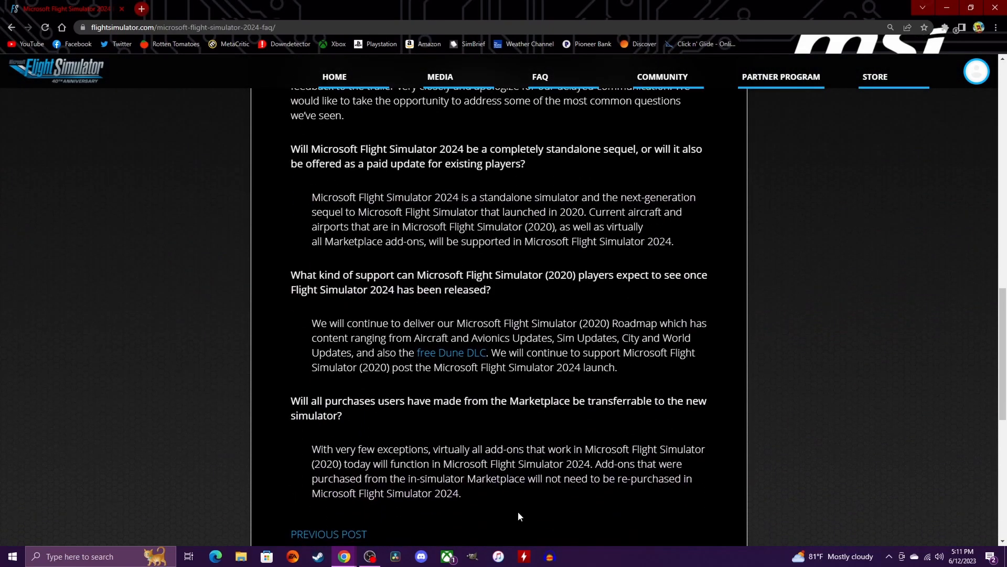